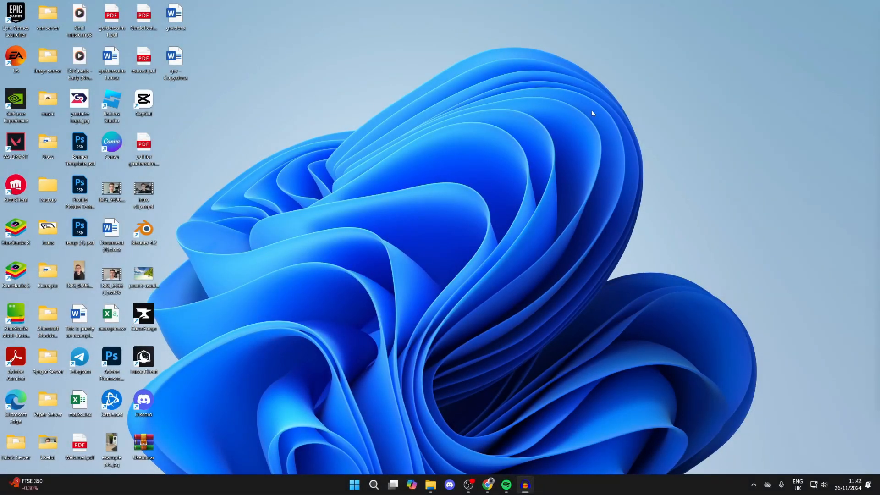
{"action": "mouse_move", "coordinate": [584, 105]}
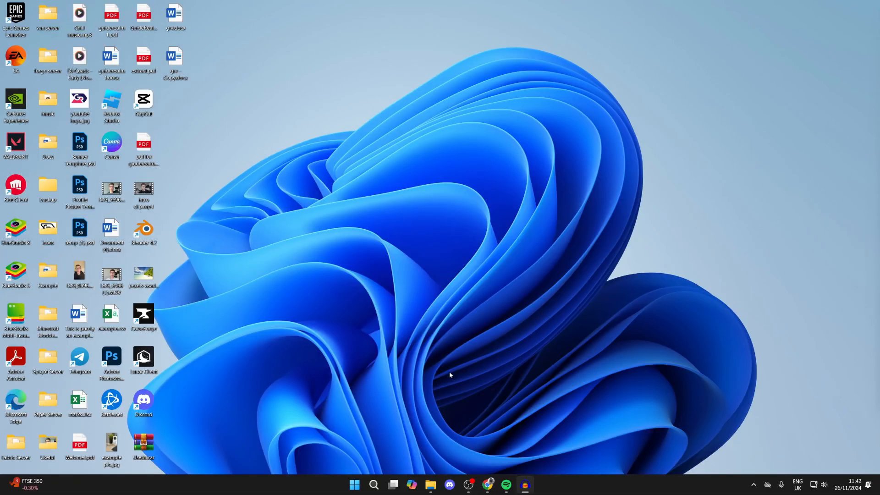
Step: Select Local Disk (C:) in This PC to check the drives and their free space
{"action": "left_click", "coordinate": [430, 484]}
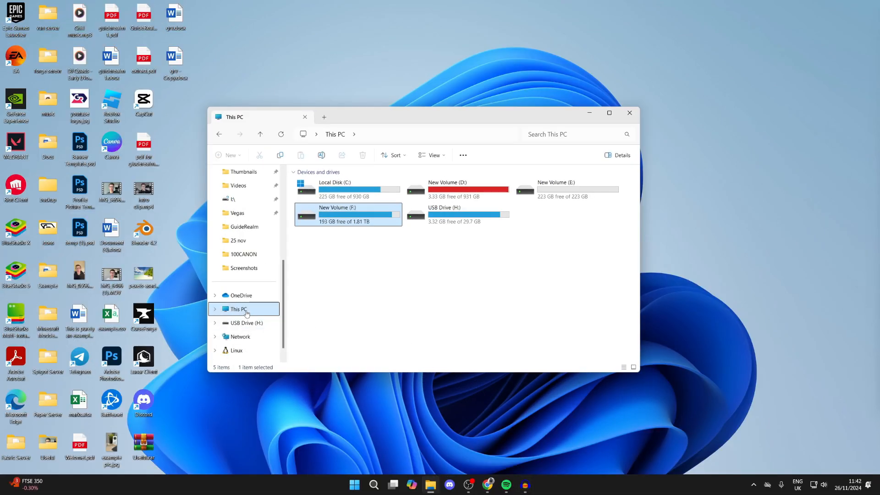
{"action": "left_click", "coordinate": [497, 270]}
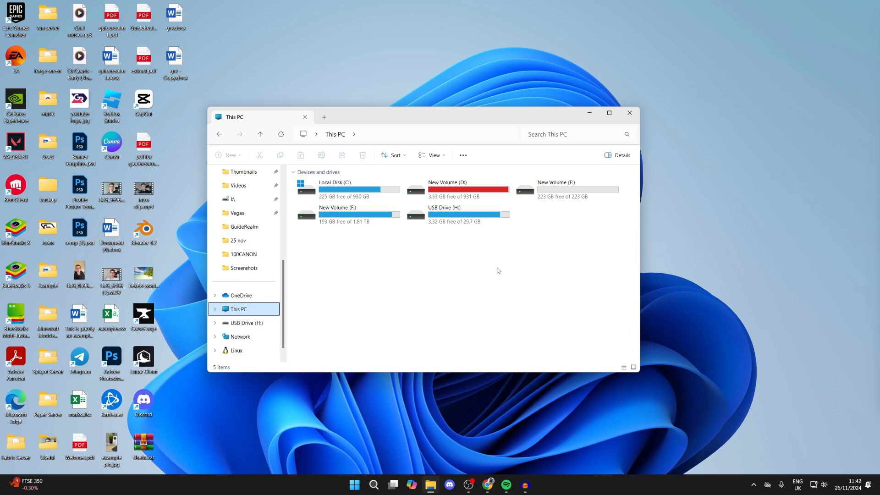
{"action": "left_click", "coordinate": [348, 189]}
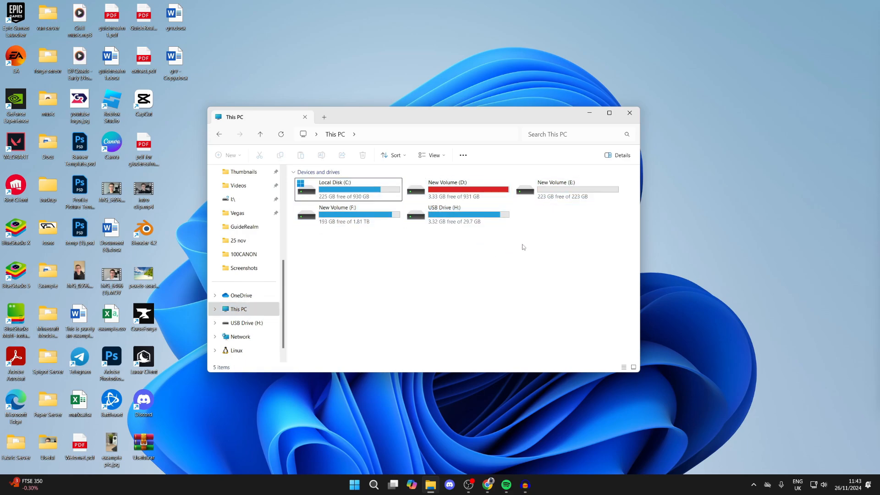
{"action": "mouse_move", "coordinate": [503, 221]}
{"action": "type", "text": "disk parition"}
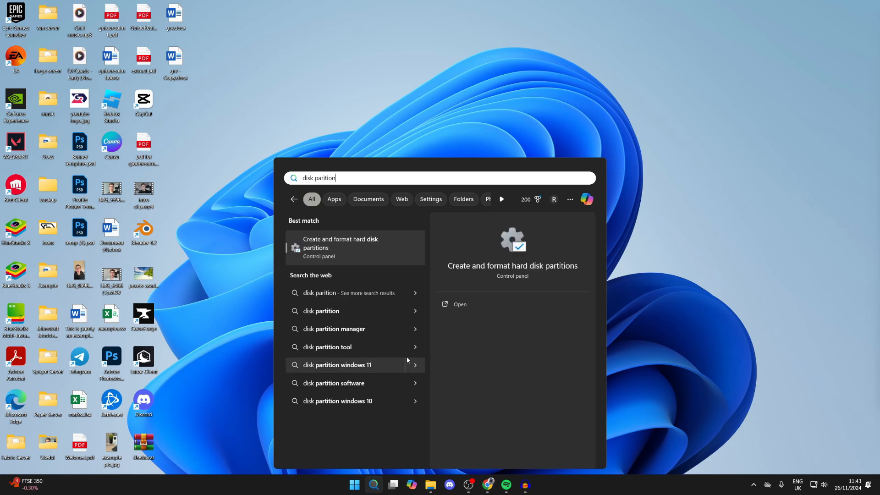
{"action": "mouse_move", "coordinate": [371, 253]}
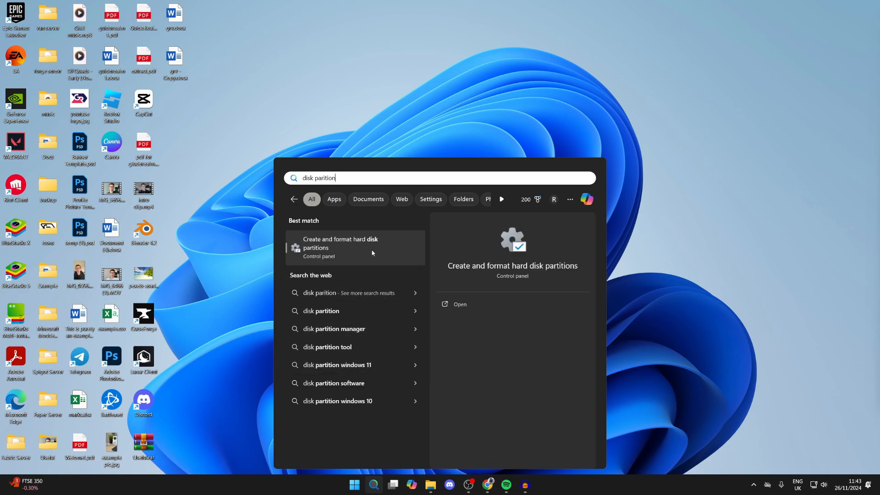
Step: Launch 'Create and format hard disk partitions' to open Disk Management
{"action": "left_click", "coordinate": [341, 248]}
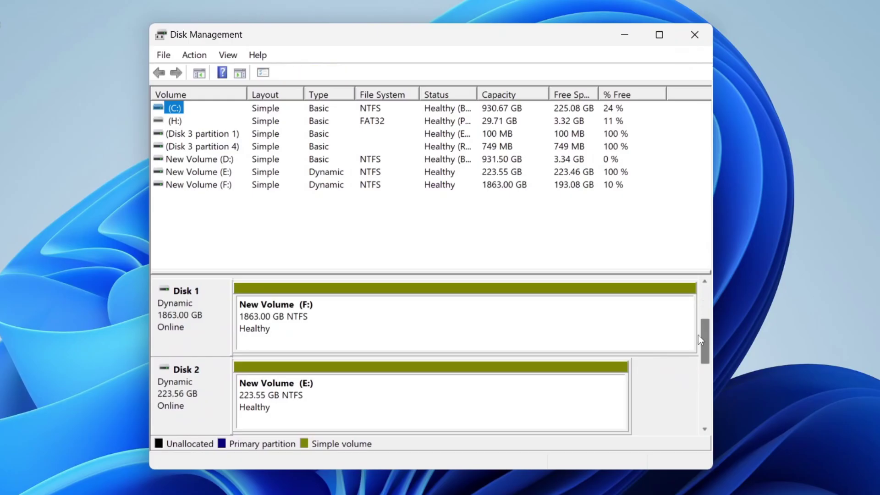
Step: Scroll the disk map down to reach Disk 2 and its New Volume (E:) partition
{"action": "scroll", "scroll_direction": "down", "scroll_amount": 3}
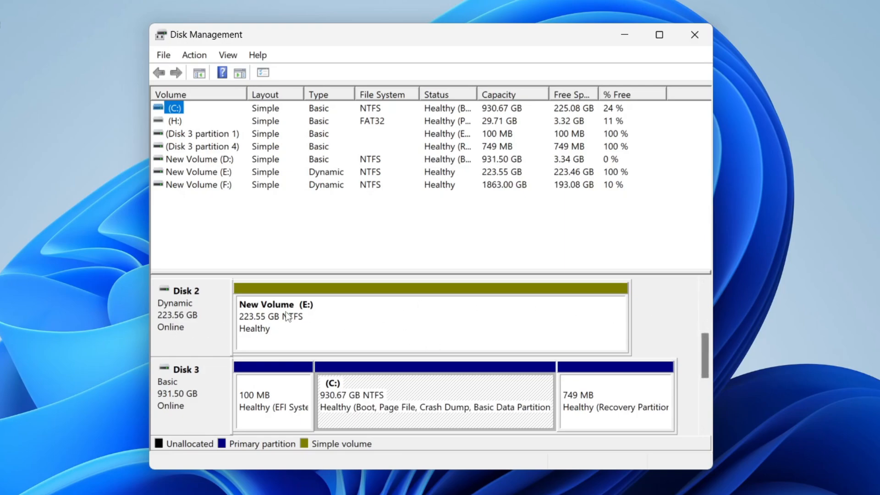
{"action": "mouse_move", "coordinate": [369, 323]}
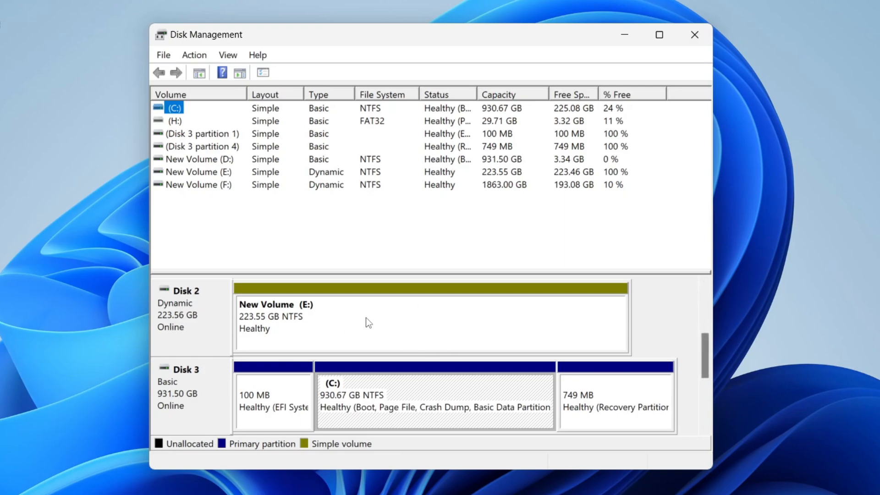
{"action": "mouse_move", "coordinate": [331, 311]}
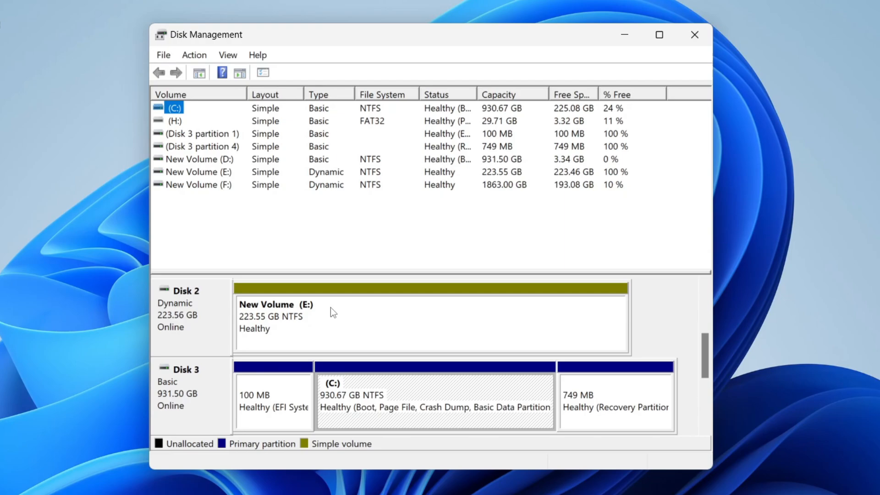
{"action": "mouse_move", "coordinate": [310, 316]}
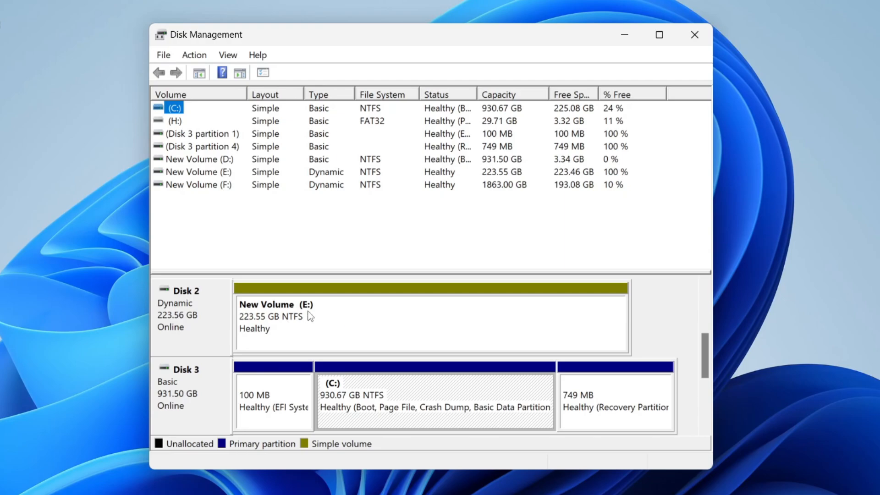
{"action": "mouse_move", "coordinate": [346, 341]}
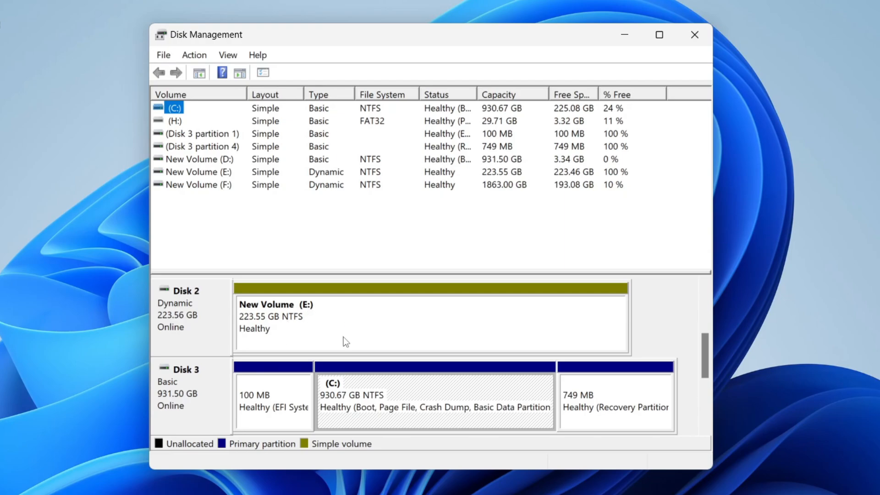
{"action": "mouse_move", "coordinate": [339, 326]}
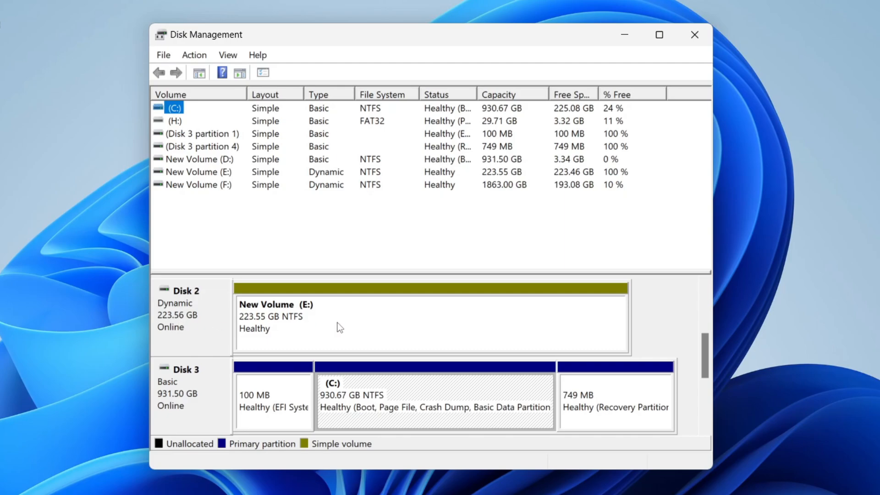
{"action": "mouse_move", "coordinate": [348, 321]}
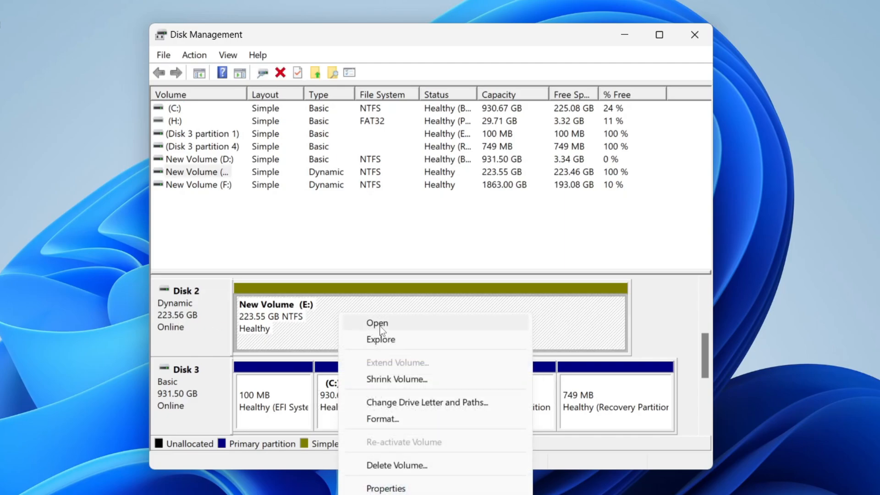
Step: Shrink New Volume (E:) by 80000 MB, leaving 78.13 GB unallocated on Disk 2
{"action": "left_click", "coordinate": [397, 379]}
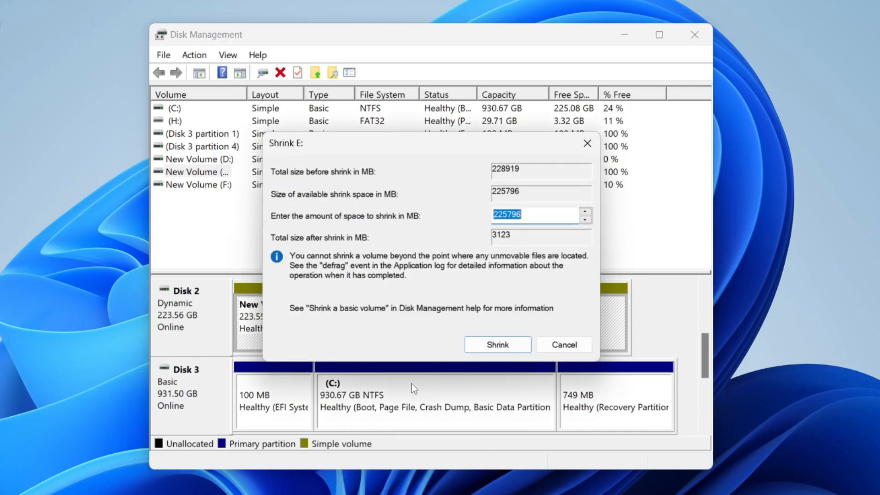
{"action": "mouse_move", "coordinate": [416, 223]}
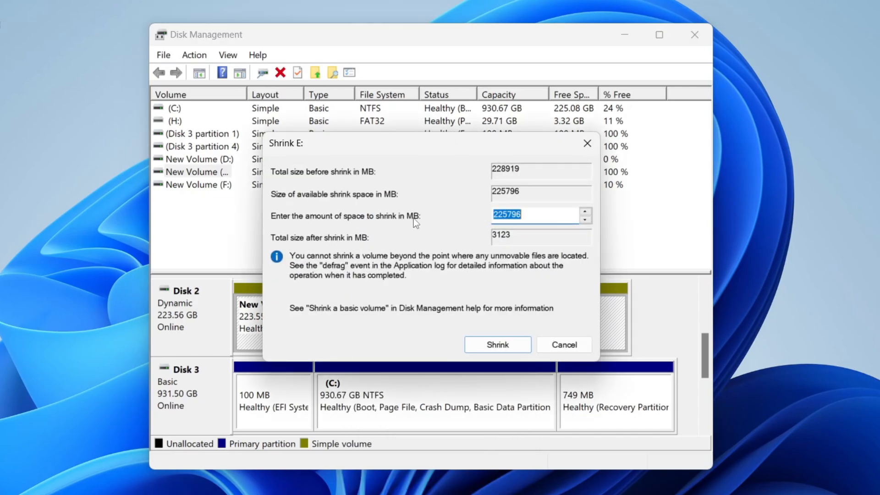
{"action": "mouse_move", "coordinate": [516, 232]}
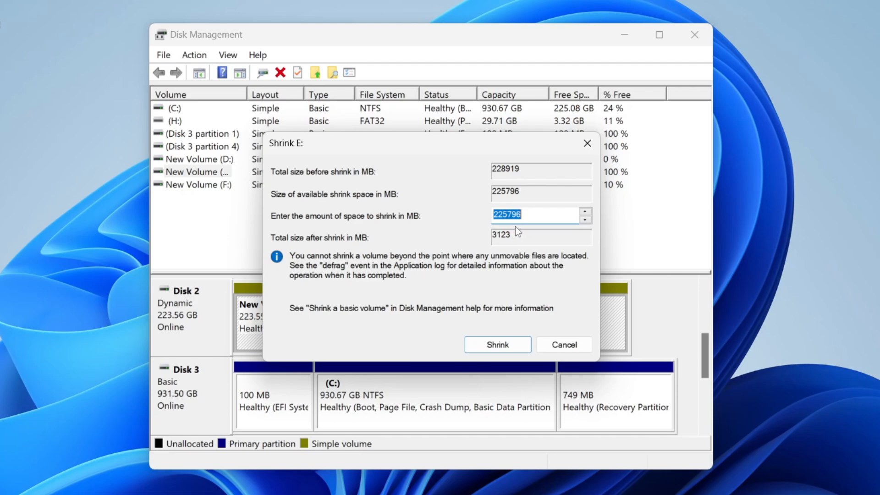
{"action": "type", "text": "8"}
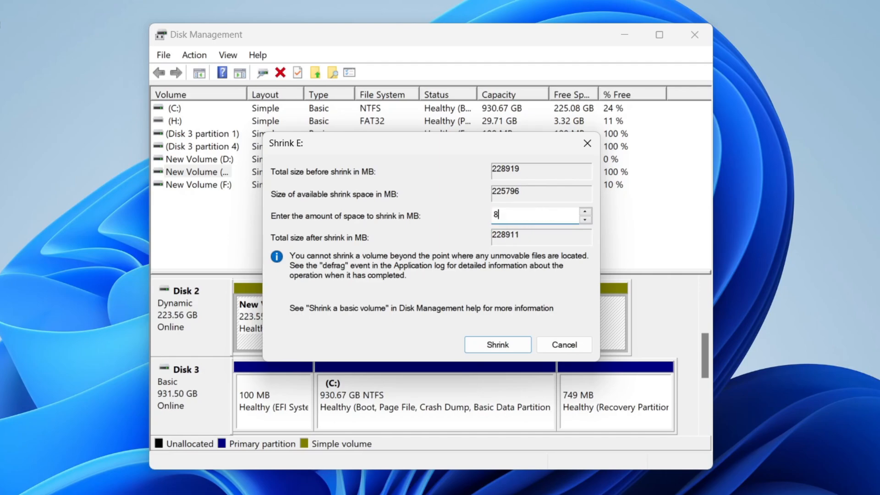
{"action": "type", "text": "0000"}
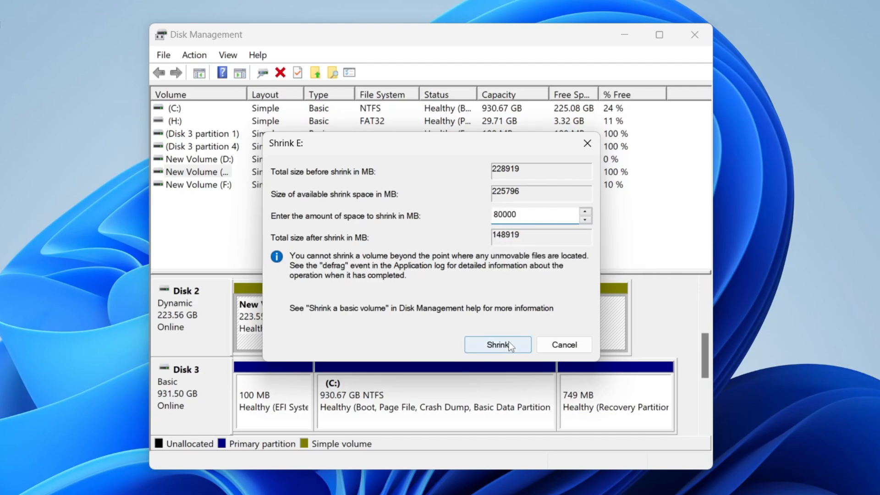
{"action": "left_click", "coordinate": [497, 345]}
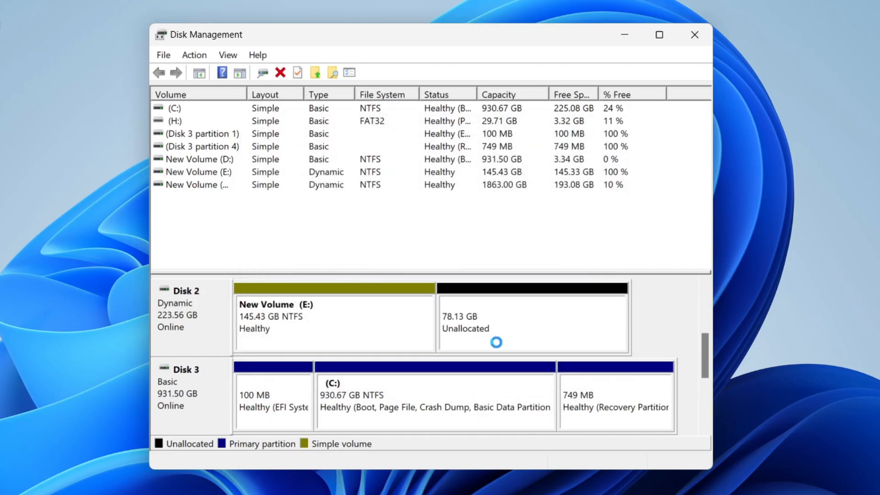
{"action": "mouse_move", "coordinate": [511, 326]}
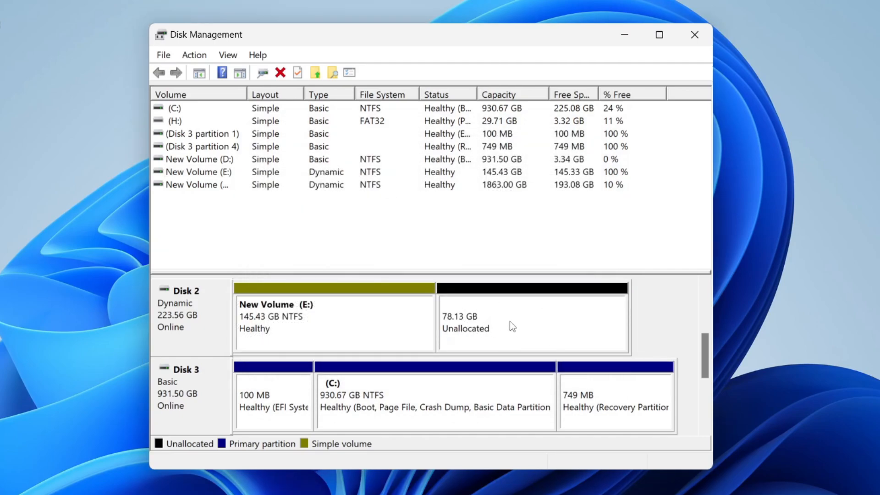
{"action": "mouse_move", "coordinate": [501, 324]}
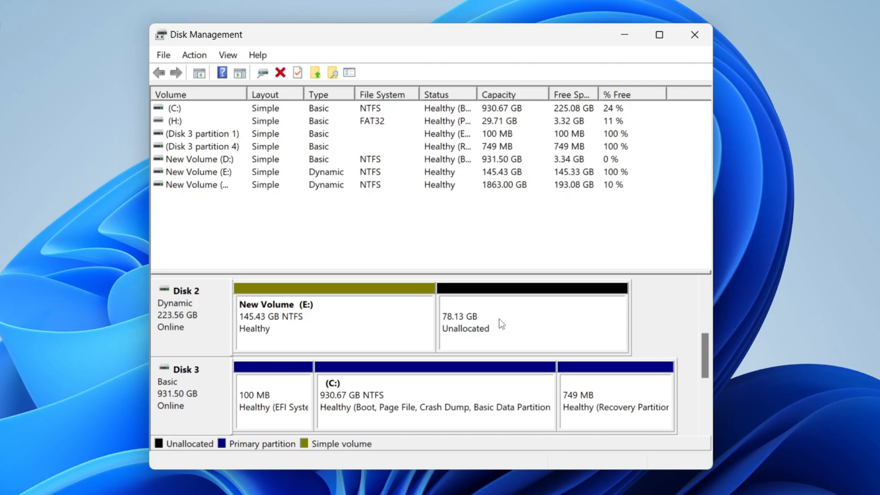
Step: Start a New Simple Volume in the 78.13 GB unallocated space on Disk 2
{"action": "right_click", "coordinate": [502, 323]}
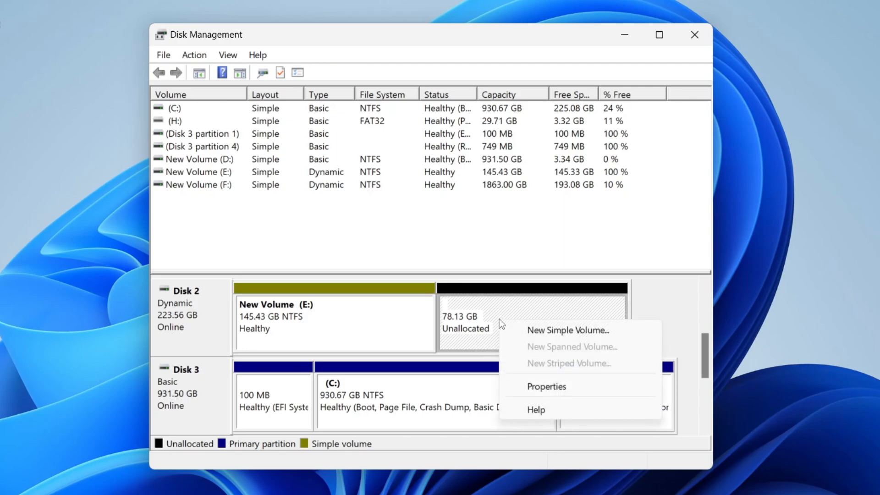
{"action": "left_click", "coordinate": [568, 330]}
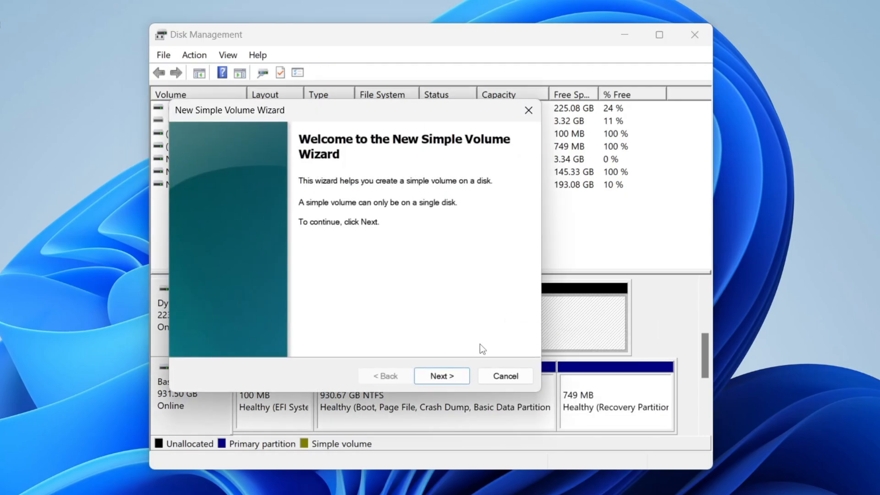
{"action": "left_click", "coordinate": [441, 376]}
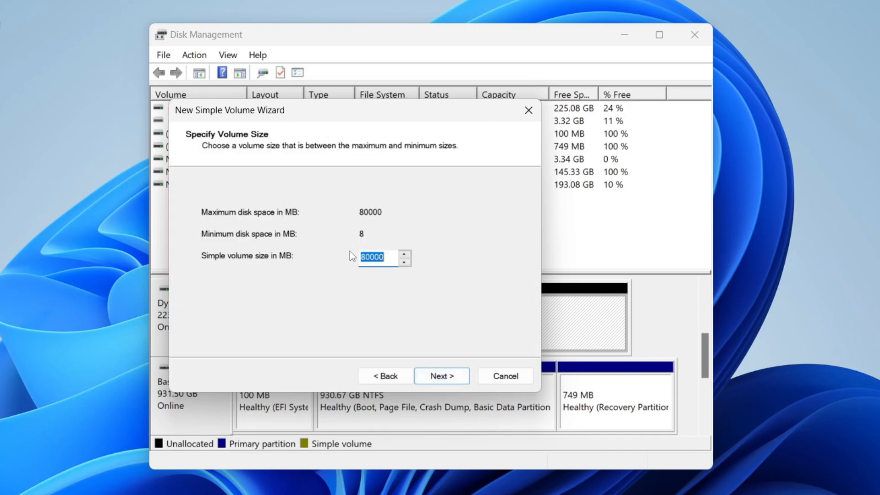
{"action": "mouse_move", "coordinate": [442, 376]}
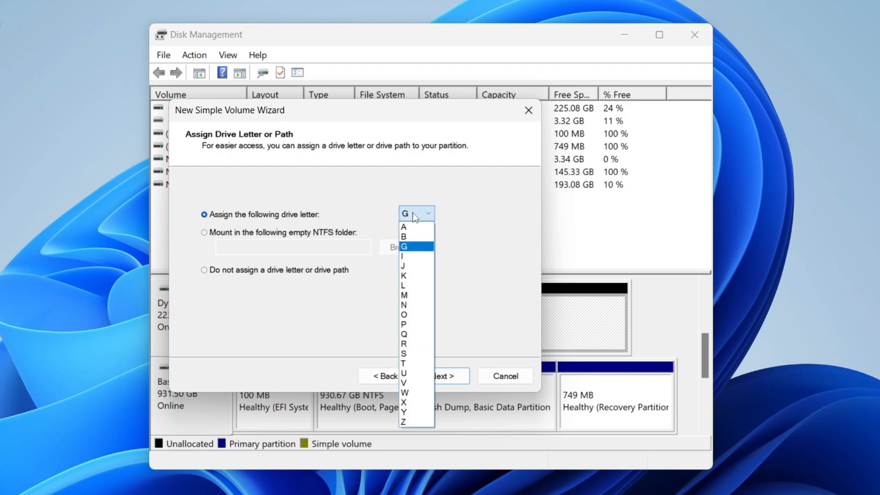
Step: Keep 80000 MB, assign drive letter A and accept NTFS quick format
{"action": "left_click", "coordinate": [403, 228]}
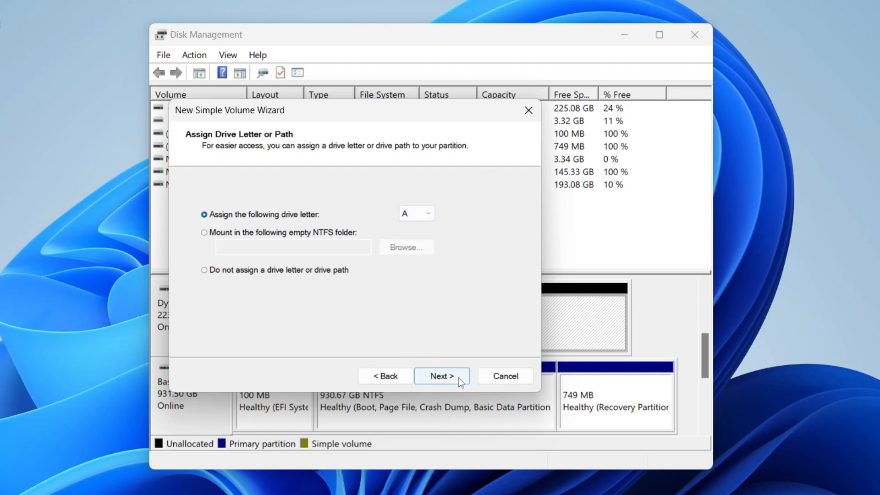
{"action": "left_click", "coordinate": [442, 376]}
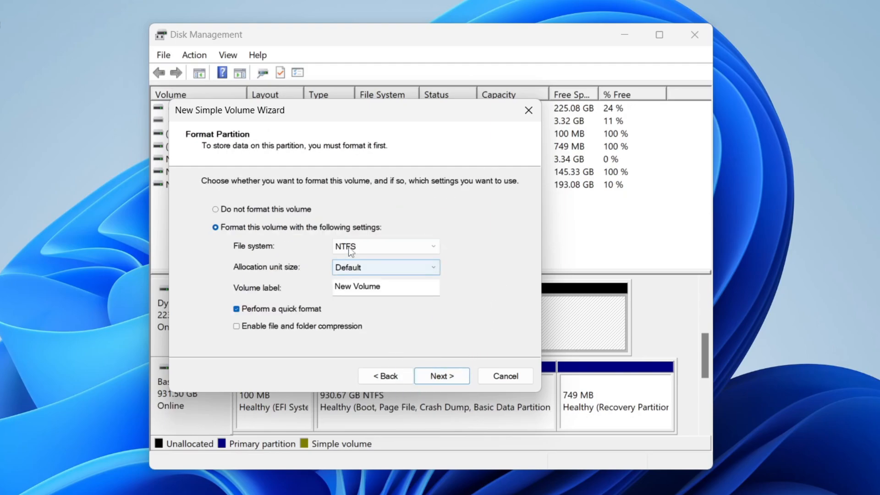
{"action": "mouse_move", "coordinate": [397, 315]}
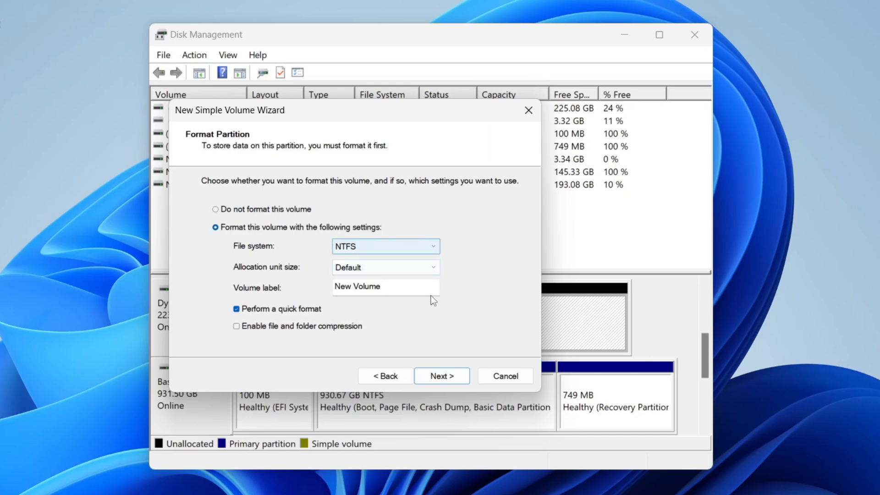
{"action": "left_click", "coordinate": [441, 376]}
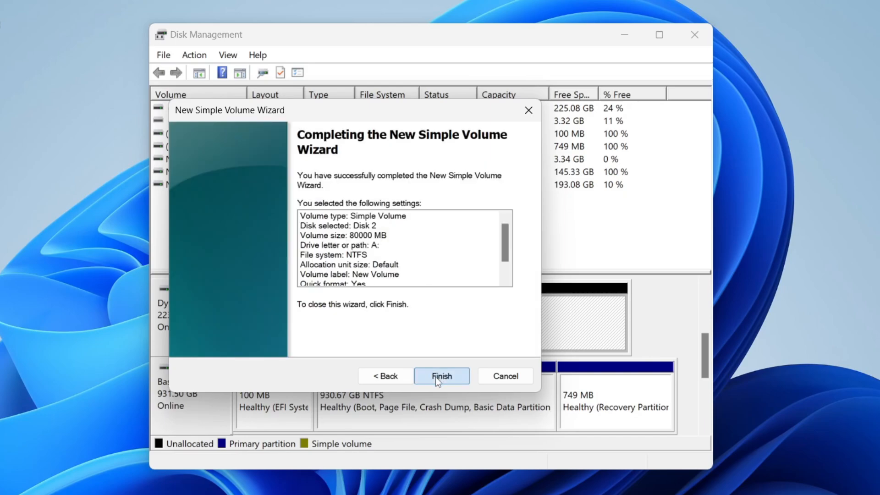
Step: Finish the wizard and open the new empty New Volume (A:) from This PC
{"action": "left_click", "coordinate": [441, 376]}
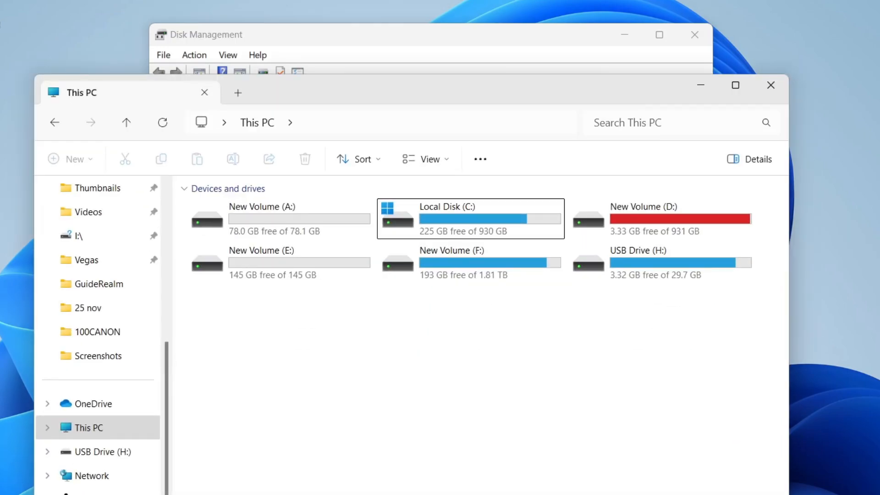
{"action": "left_click", "coordinate": [280, 219]}
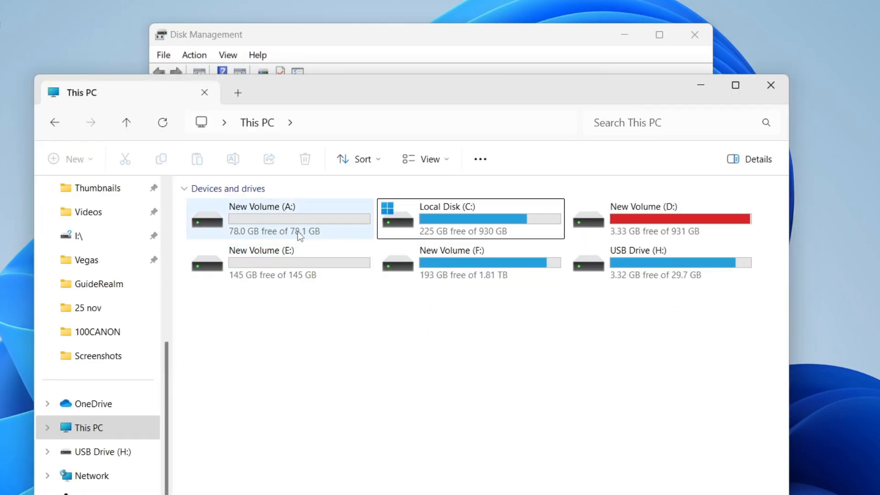
{"action": "double_click", "coordinate": [262, 218]}
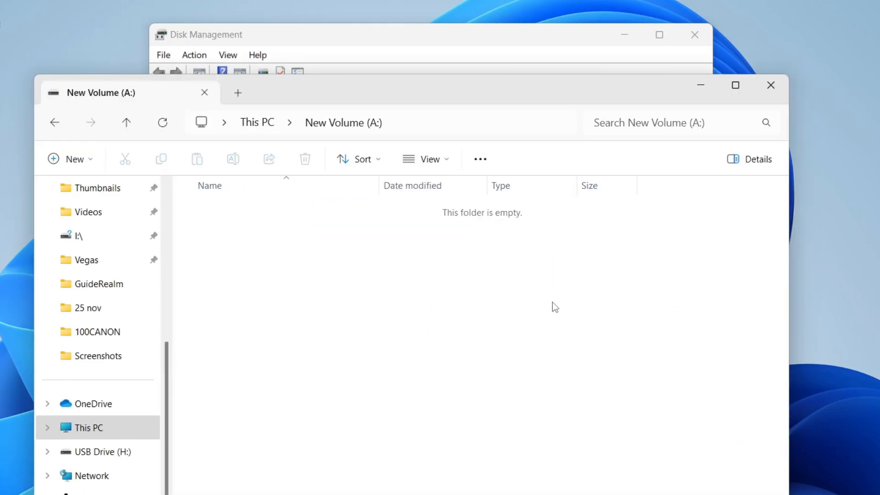